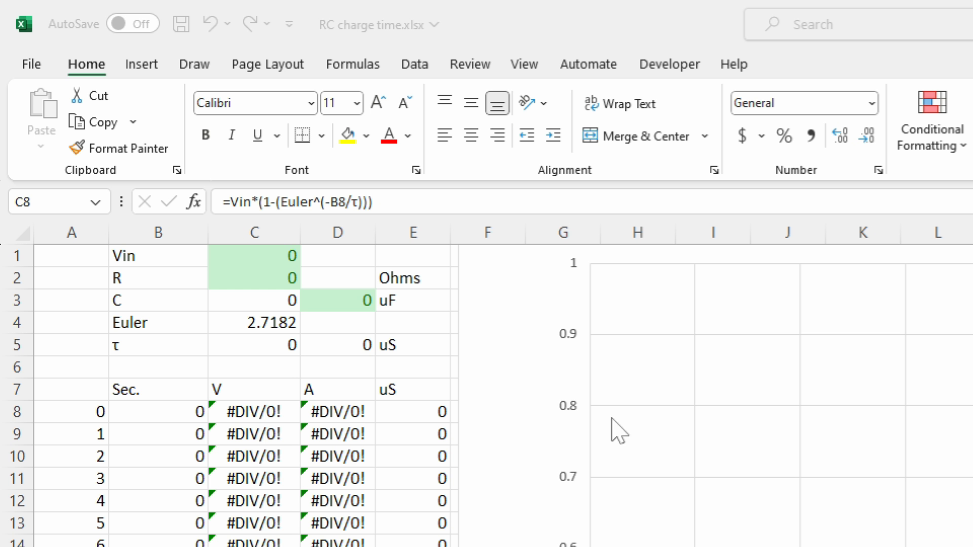
# Enter 100 ohms resistance and 220 µF capacitance alongside the 12 V input.
pyautogui.click(259, 426)
pyautogui.write('12')
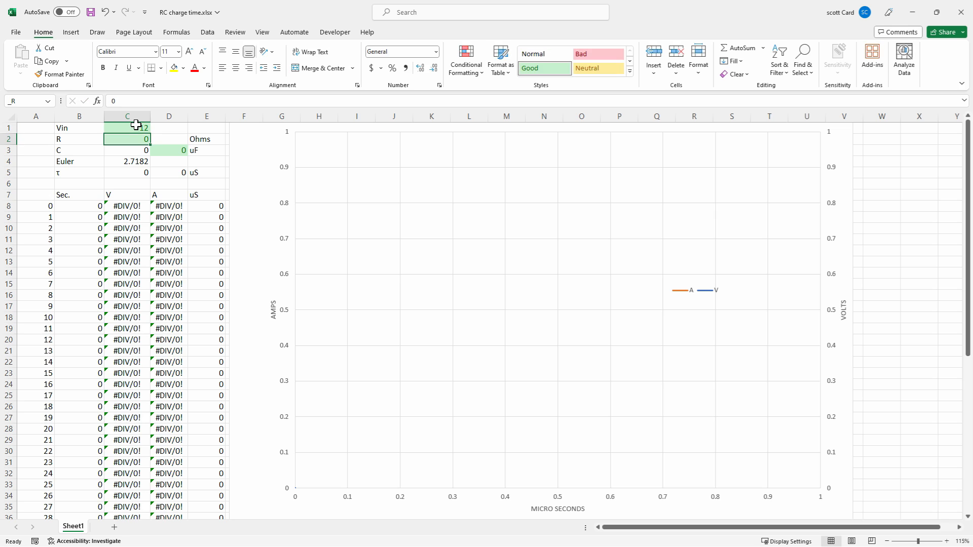
pyautogui.write('100')
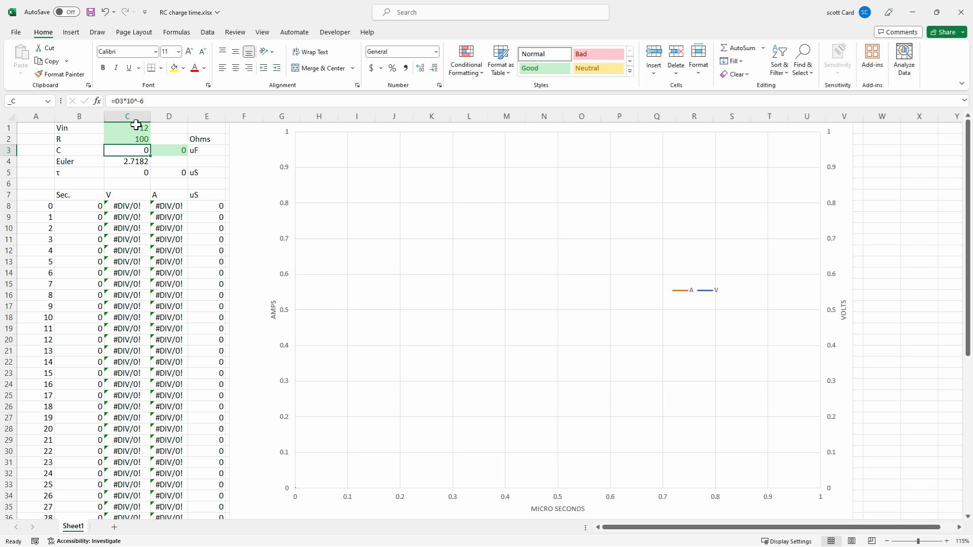
pyautogui.write('220')
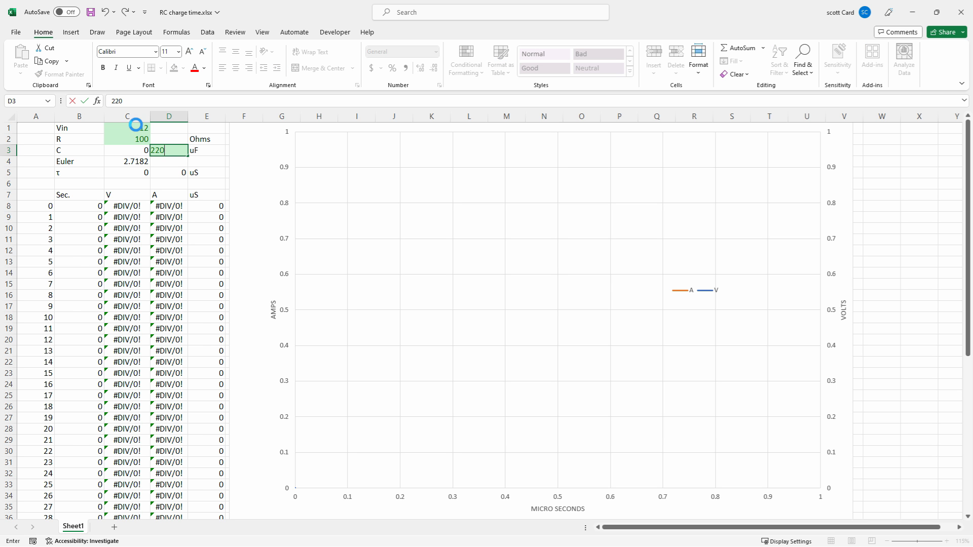
pyautogui.press('Enter')
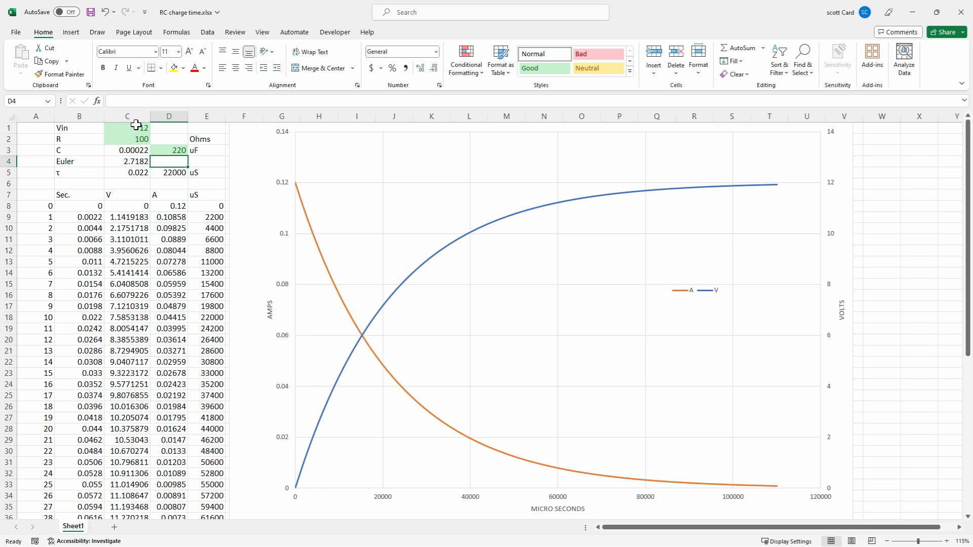
pyautogui.moveTo(345, 217)
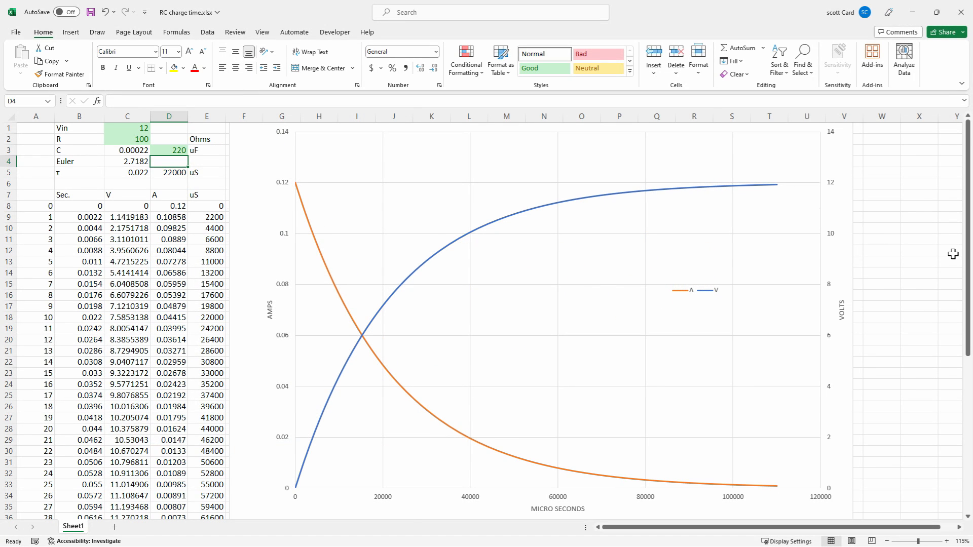
# Scroll down to the table's last row, step 50, where voltage nears 12 V.
pyautogui.scroll(-3)
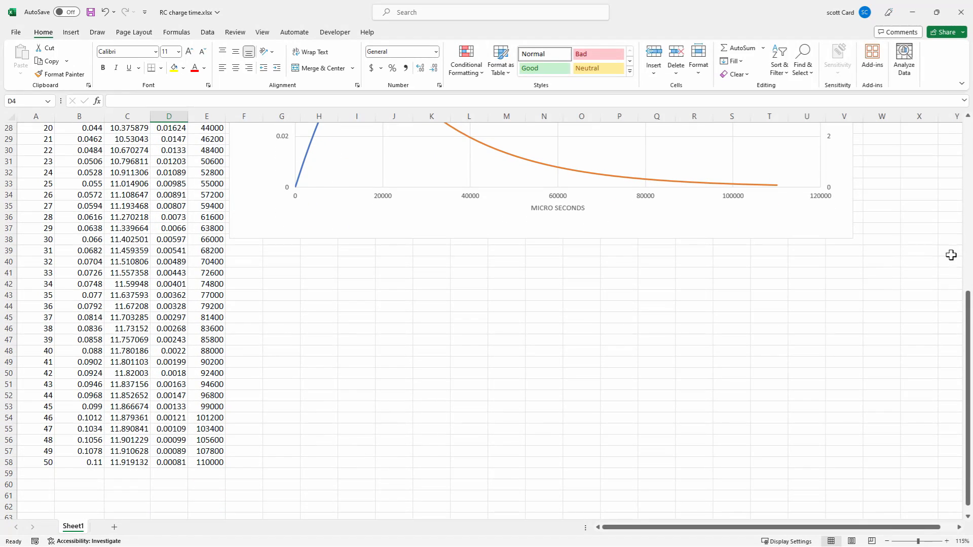
pyautogui.moveTo(190, 476)
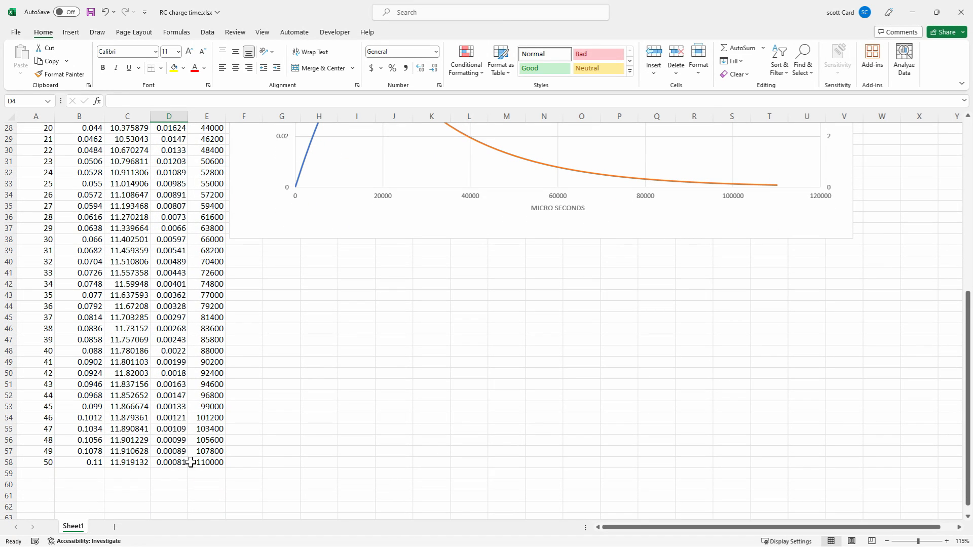